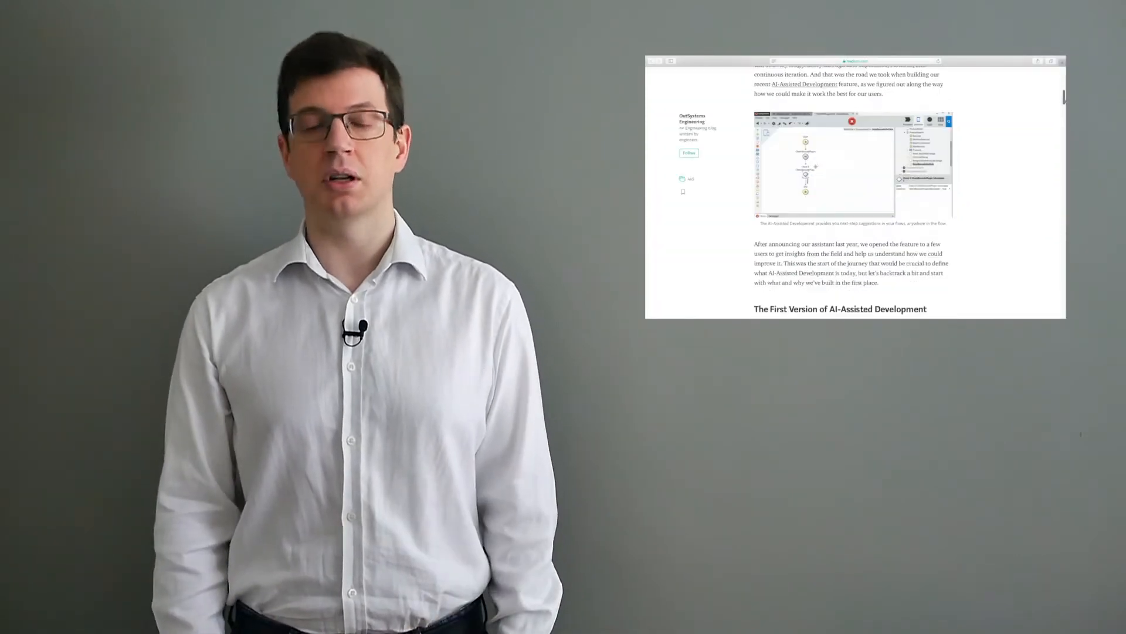
scroll("down", 3)
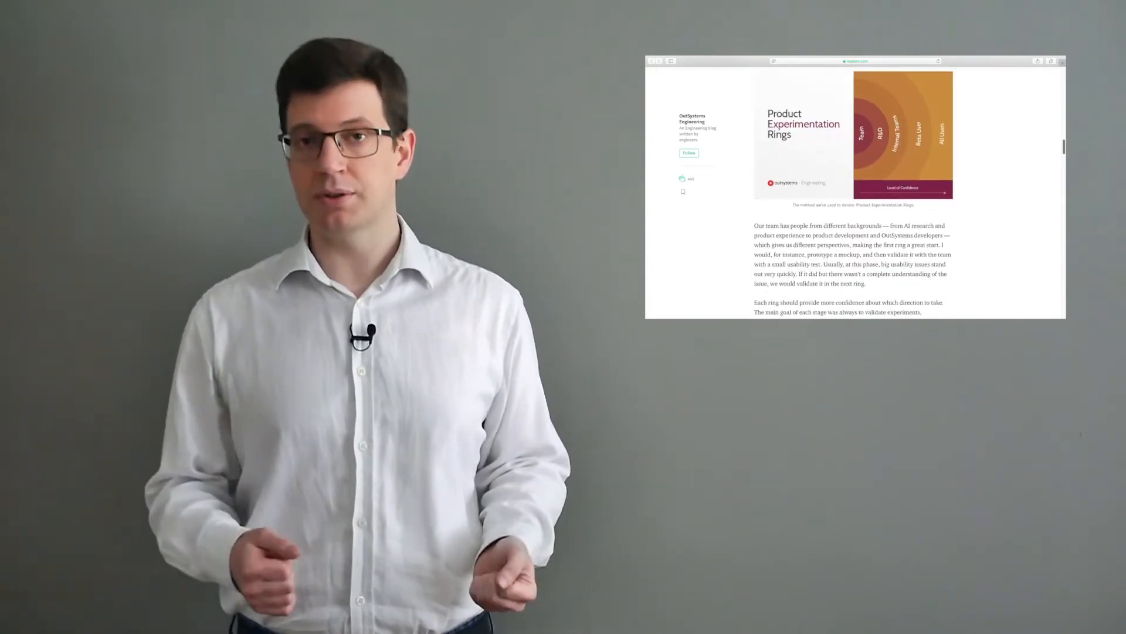
scroll("down", 3)
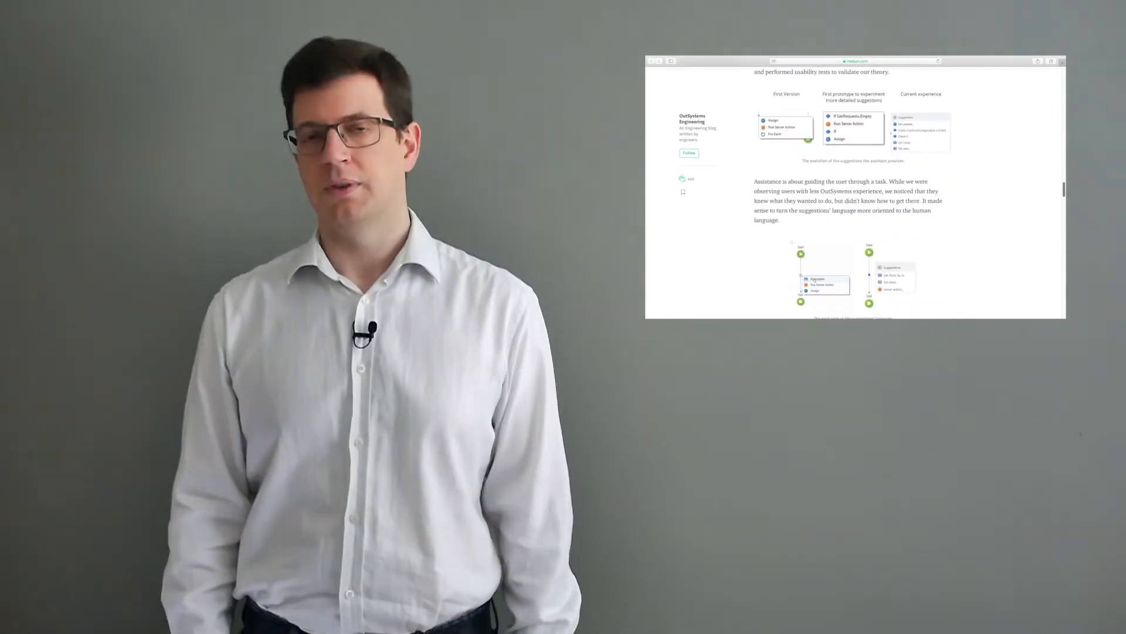
scroll("down", 3)
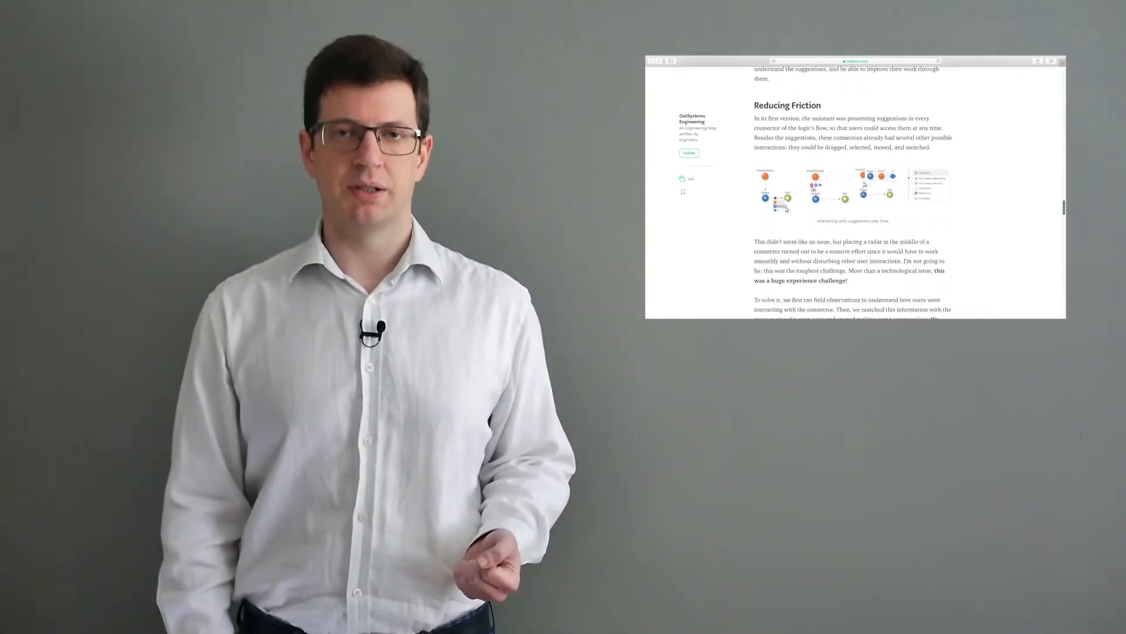
scroll("down", 3)
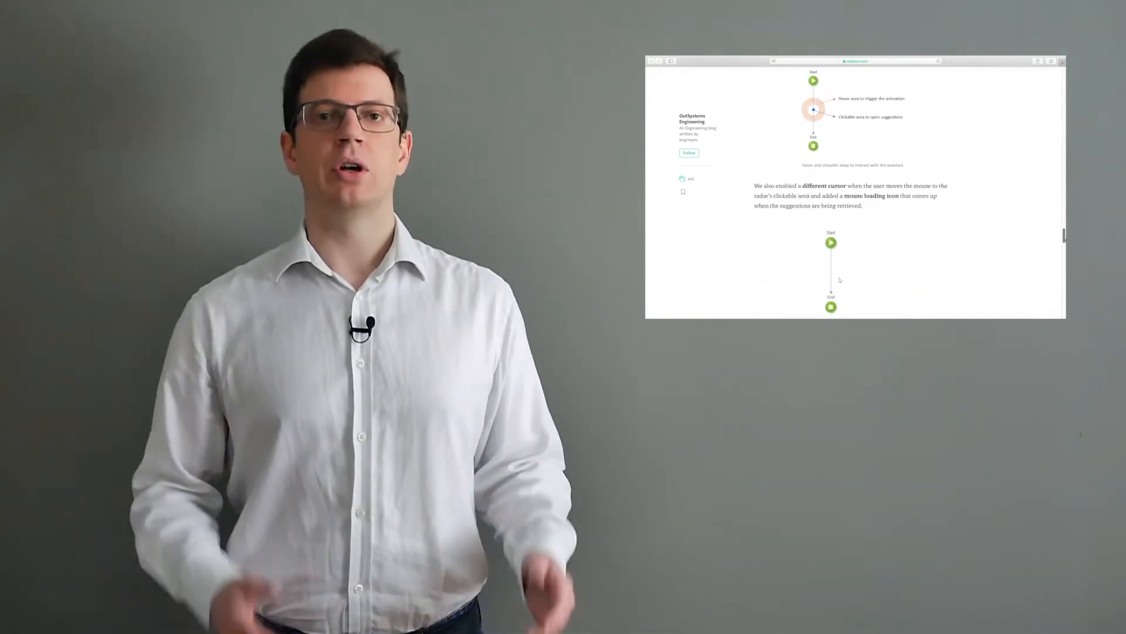
scroll("down", 3)
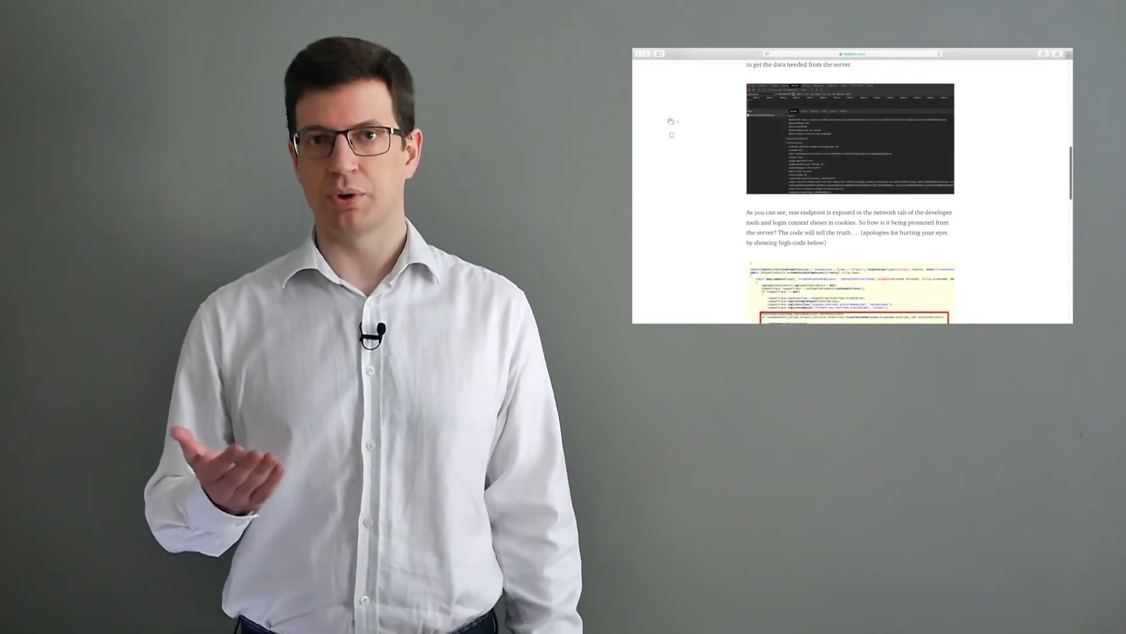
scroll("down", 3)
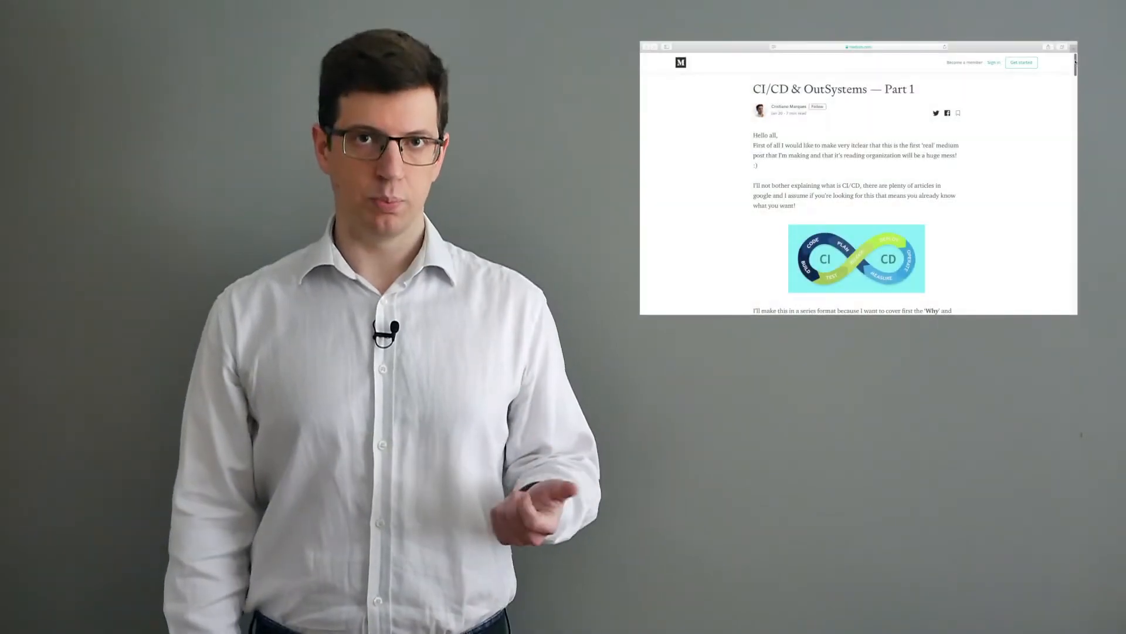
scroll("down", 3)
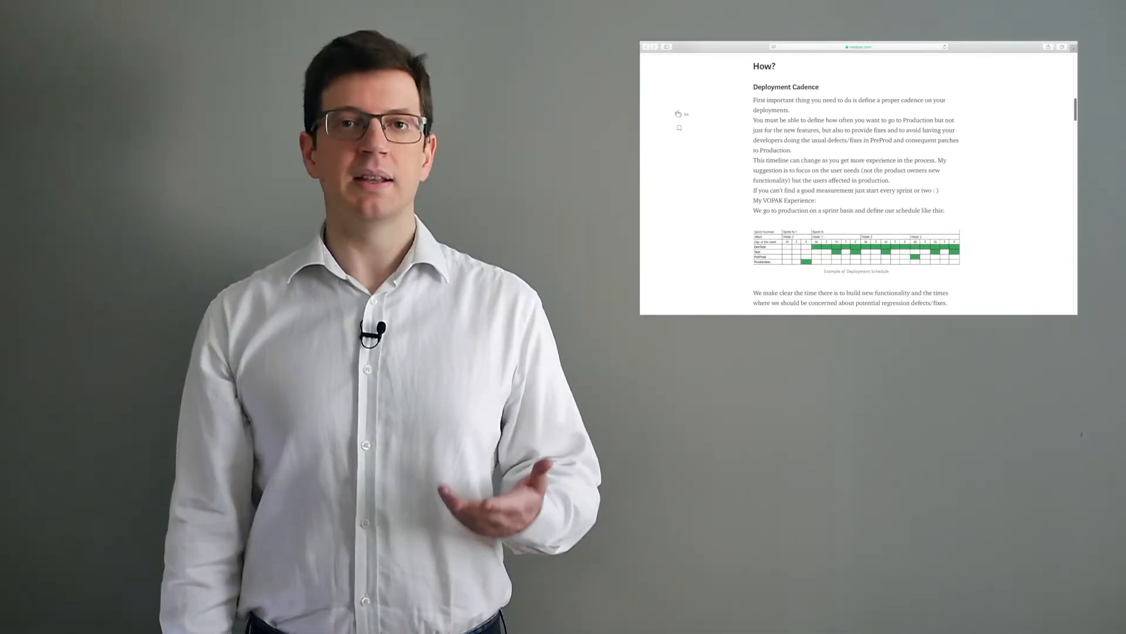
scroll("down", 3)
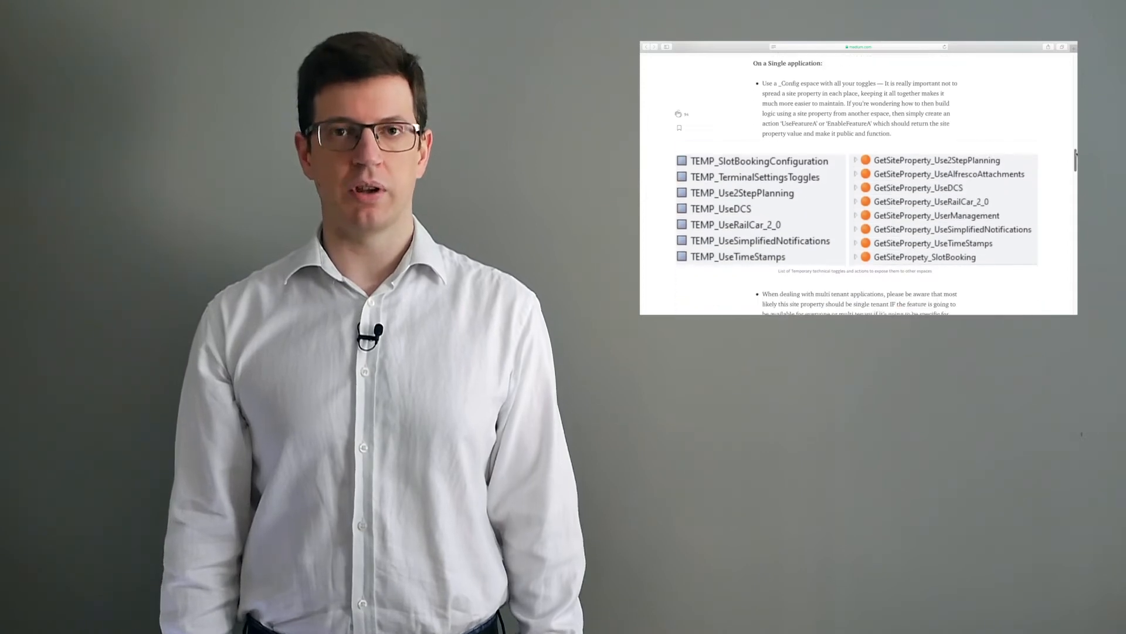
scroll("down", 3)
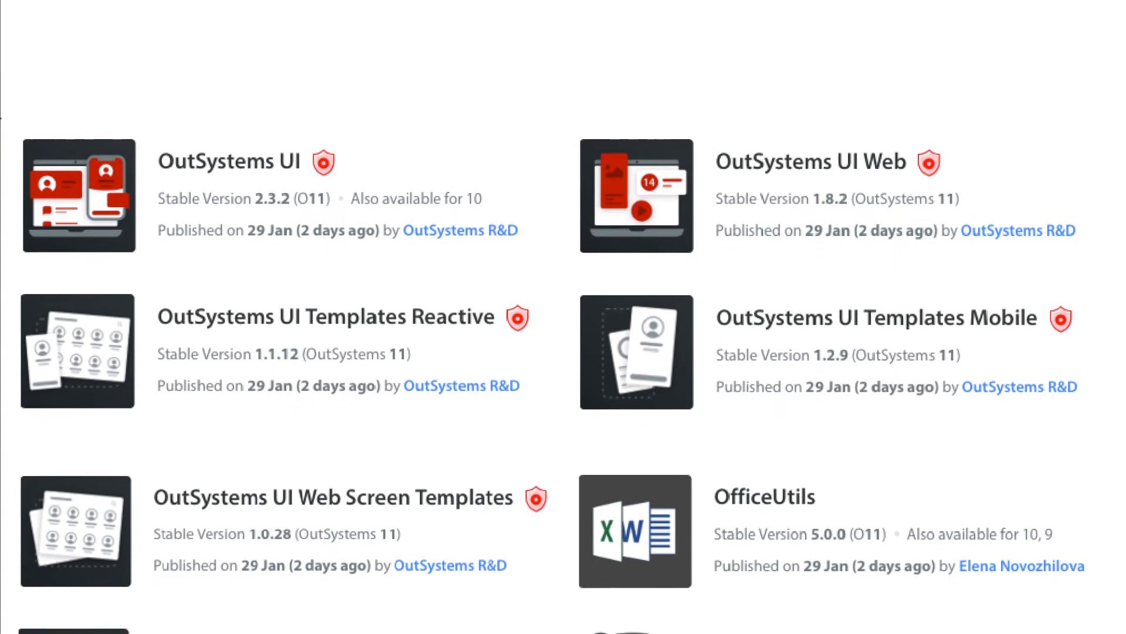
scroll("down", 3)
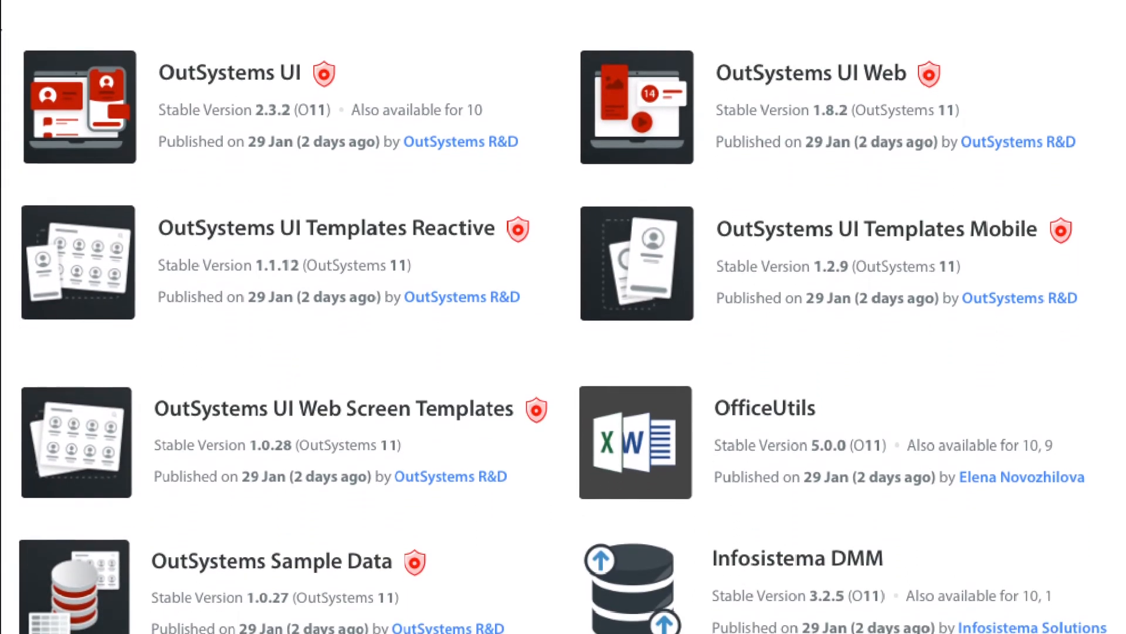
scroll("down", 3)
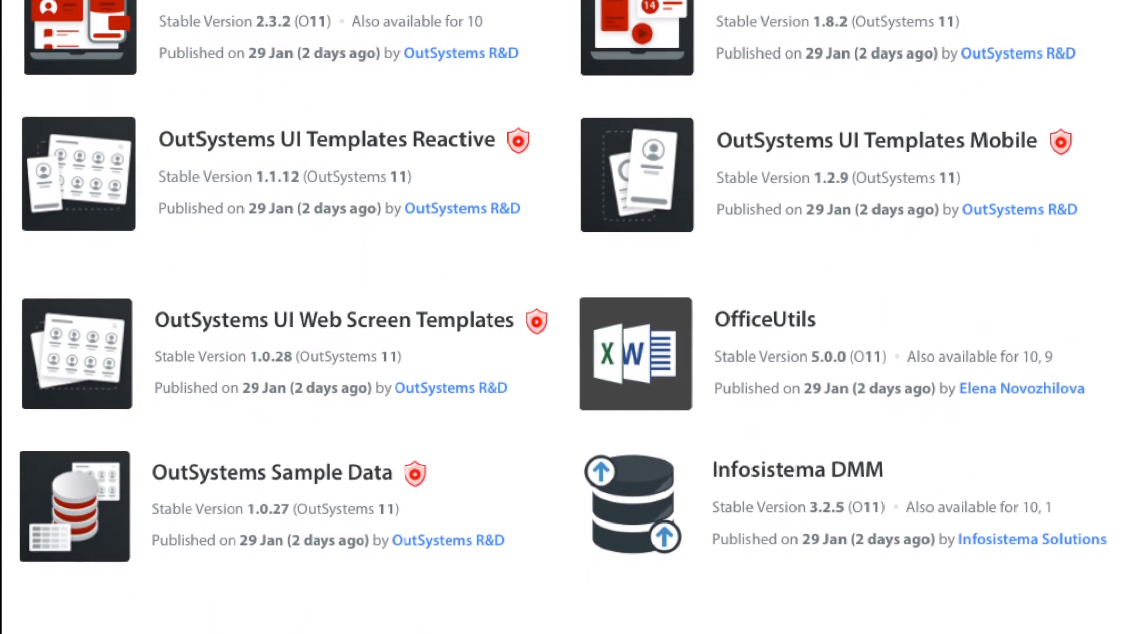
scroll("down", 3)
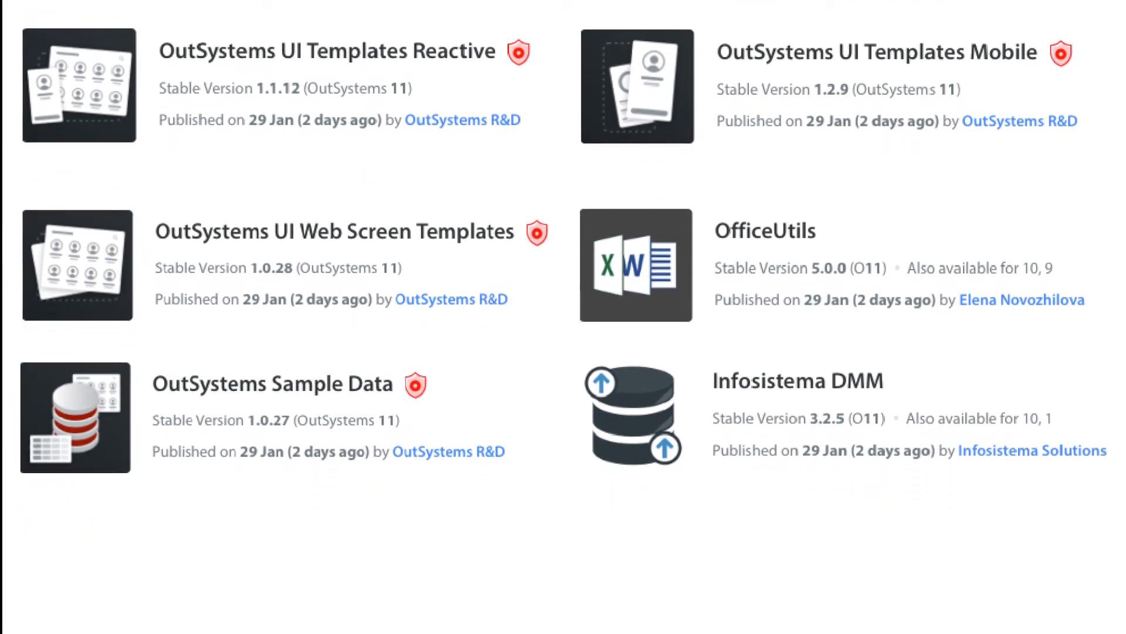